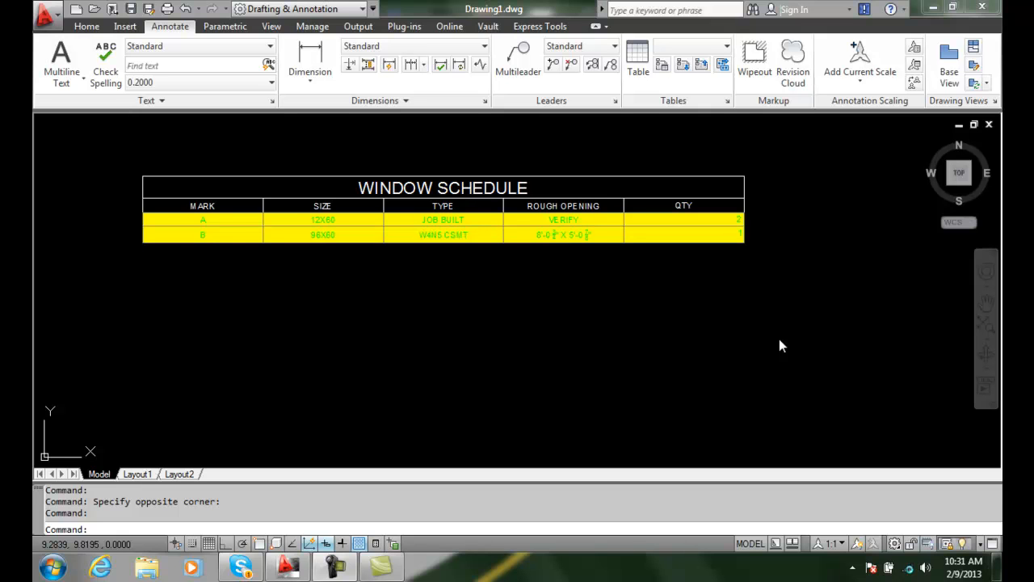
{"action": "mouse_move", "coordinate": [758, 152]}
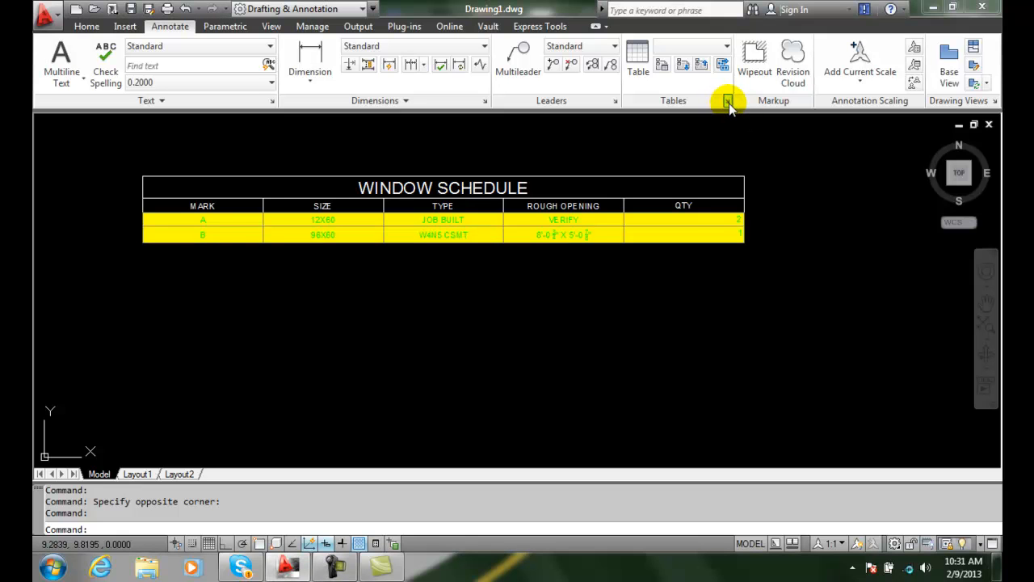
- Create a new table style named HOME DEPOT PROJECT based on Architectural and continue to its settings
{"action": "left_click", "coordinate": [728, 100]}
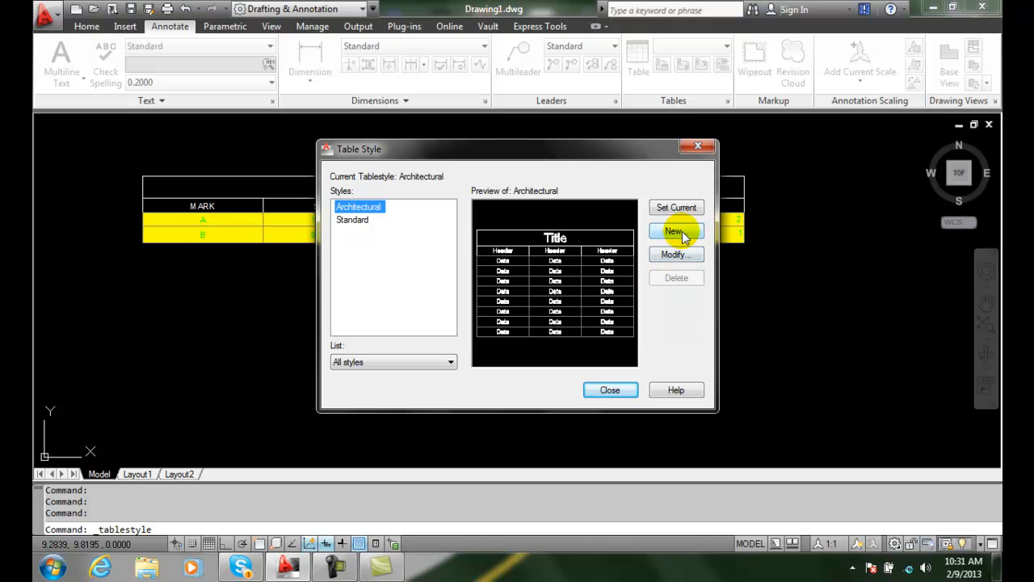
{"action": "left_click", "coordinate": [675, 231]}
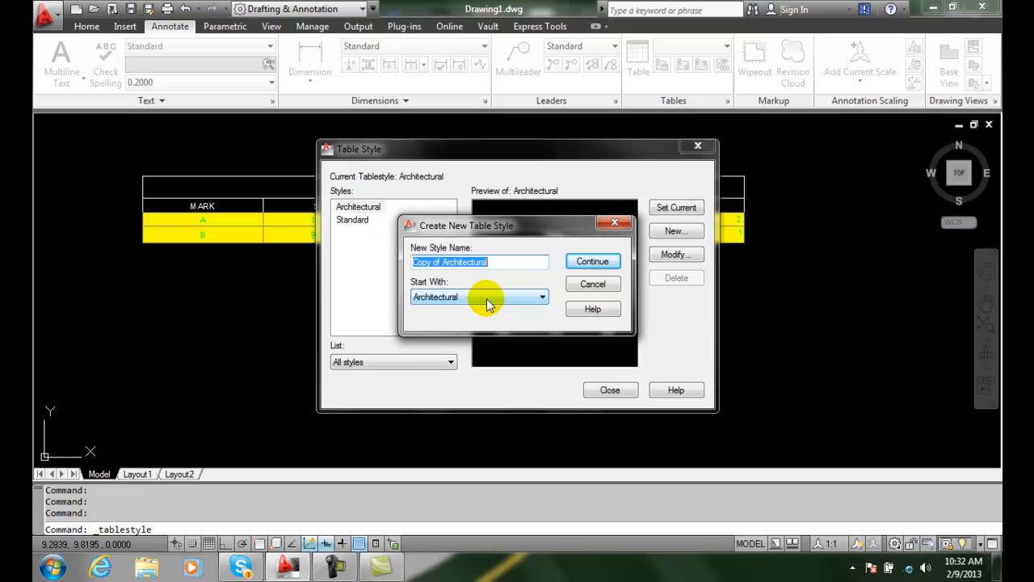
{"action": "mouse_move", "coordinate": [478, 297]}
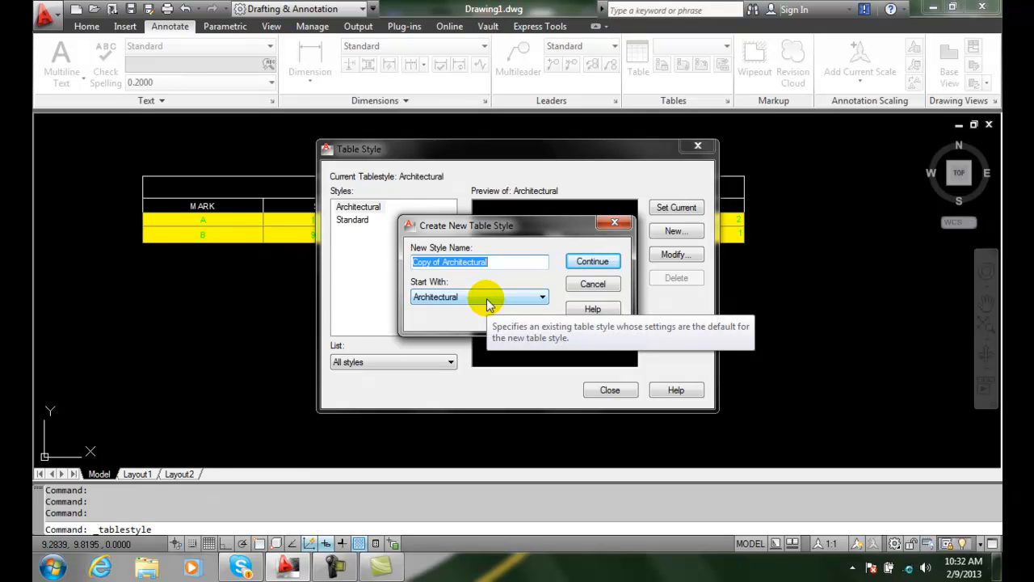
{"action": "type", "text": "hO"}
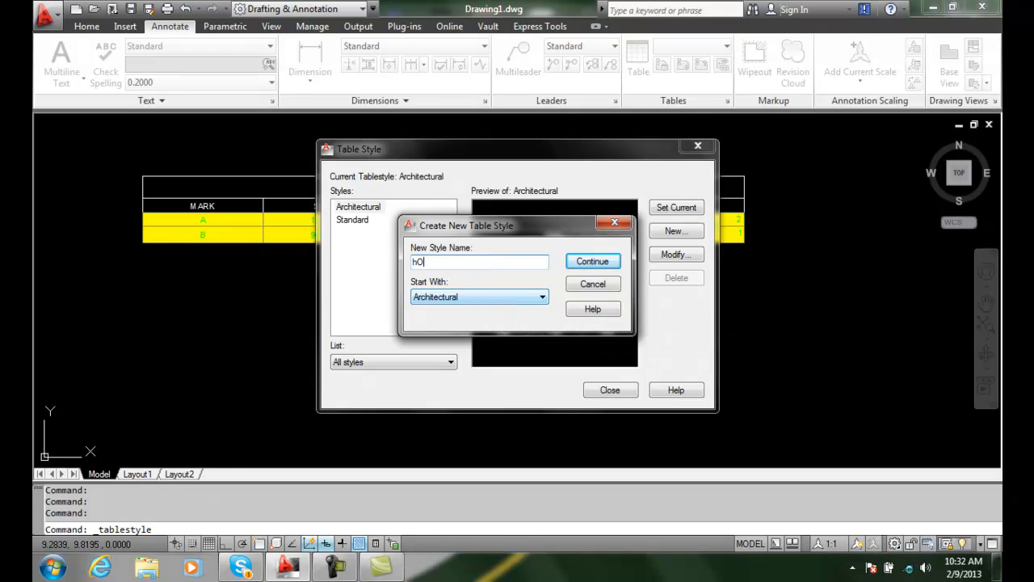
{"action": "type", "text": "HOM,E"}
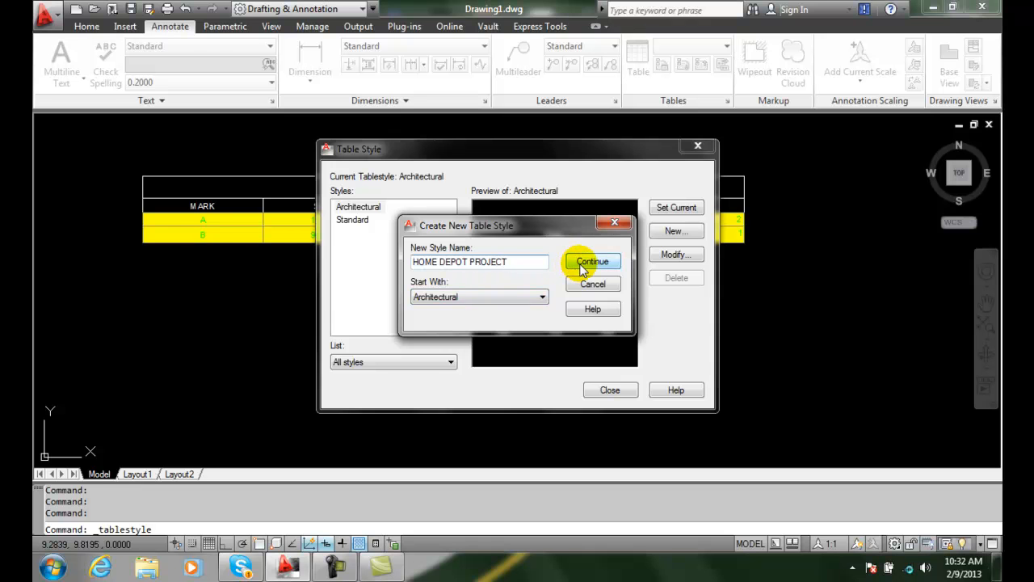
{"action": "left_click", "coordinate": [591, 262]}
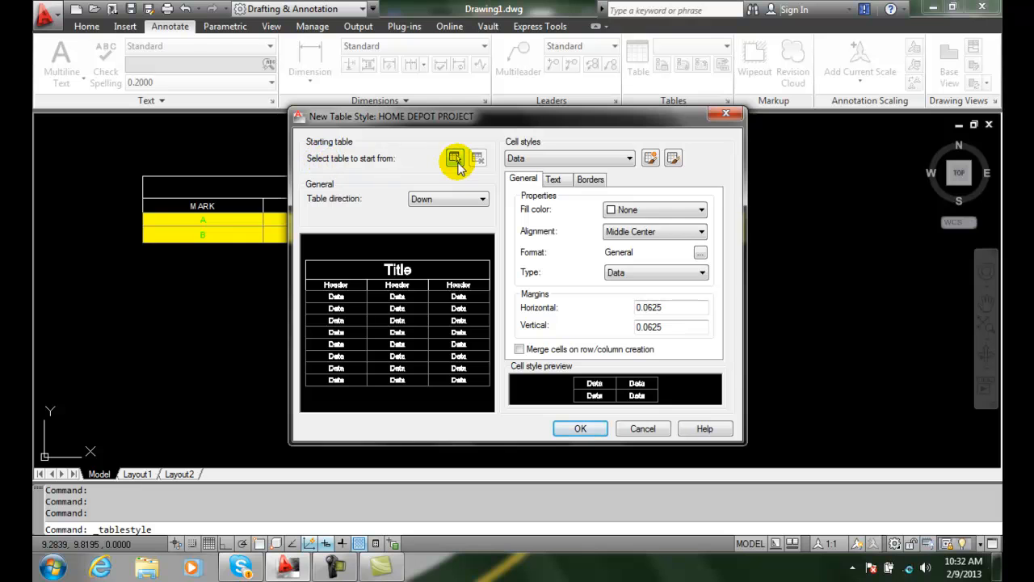
{"action": "mouse_move", "coordinate": [456, 159]}
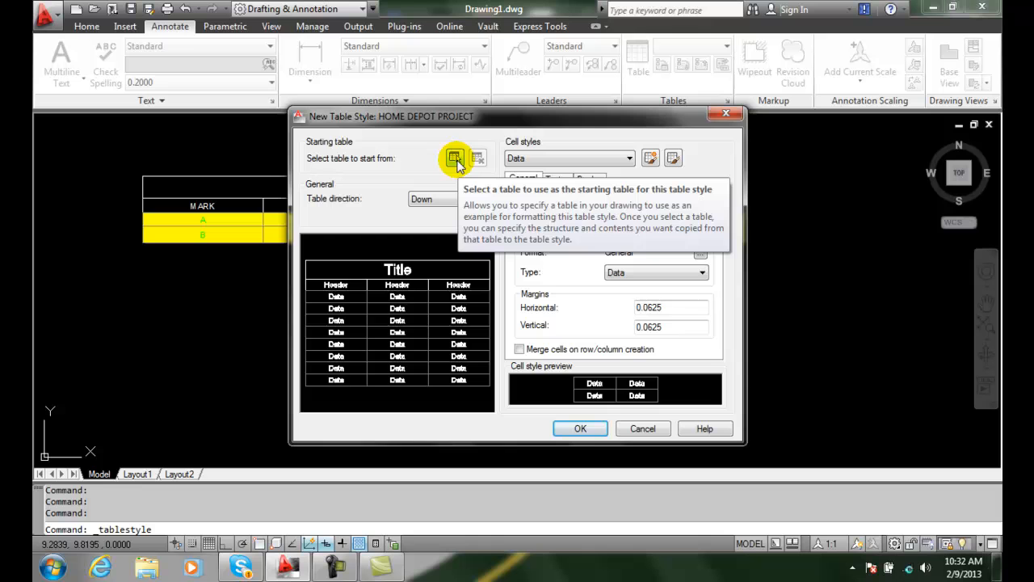
- Pick the existing WINDOW SCHEDULE table in the drawing as the style's starting table
{"action": "left_click", "coordinate": [455, 159]}
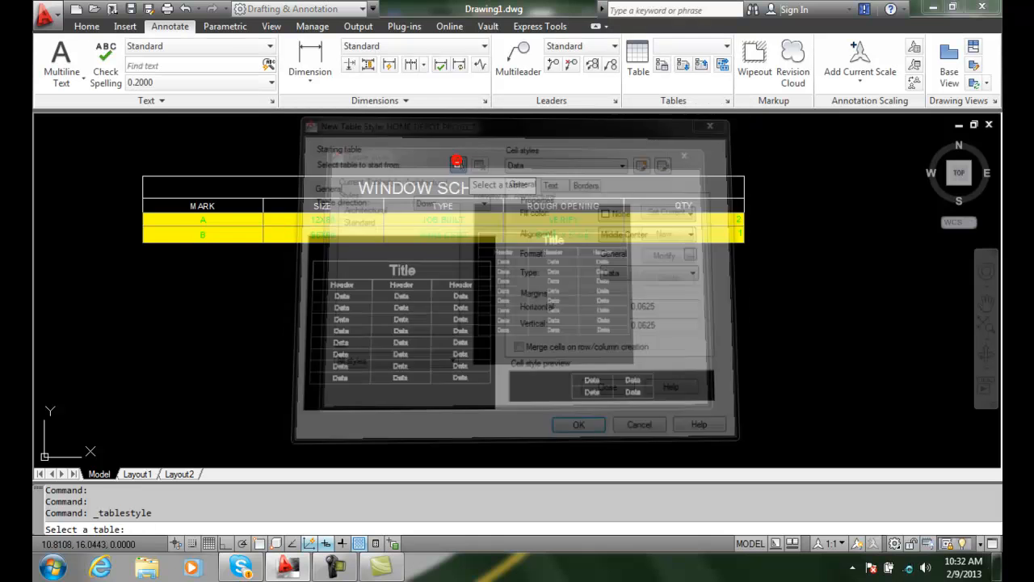
{"action": "left_click", "coordinate": [578, 423]}
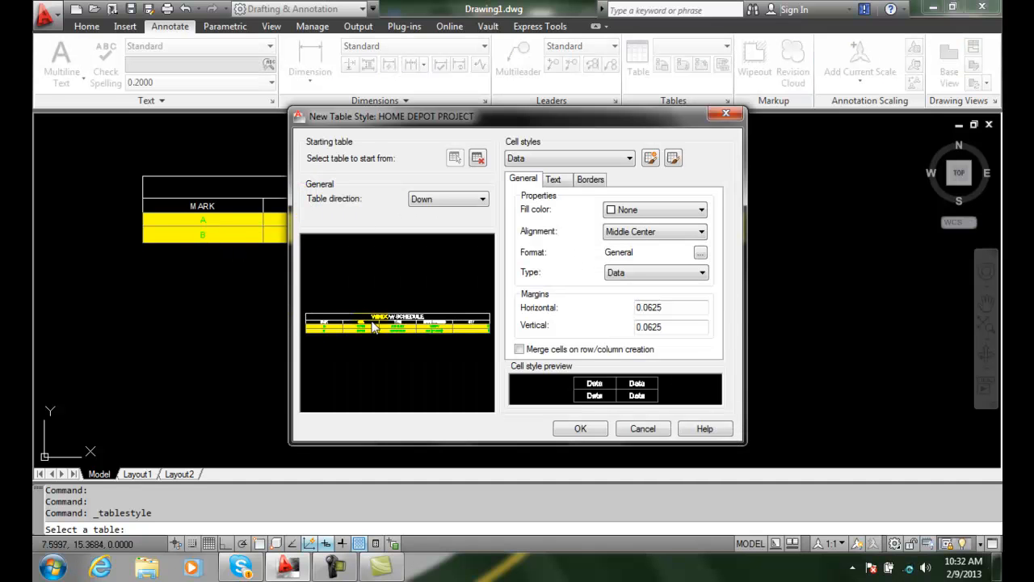
{"action": "mouse_move", "coordinate": [579, 297]}
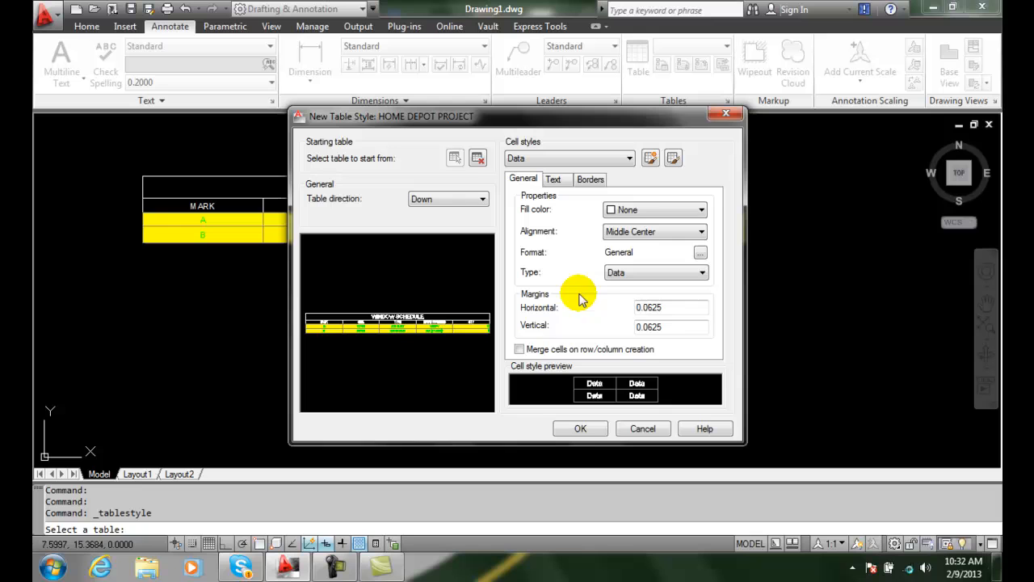
{"action": "mouse_move", "coordinate": [352, 226]}
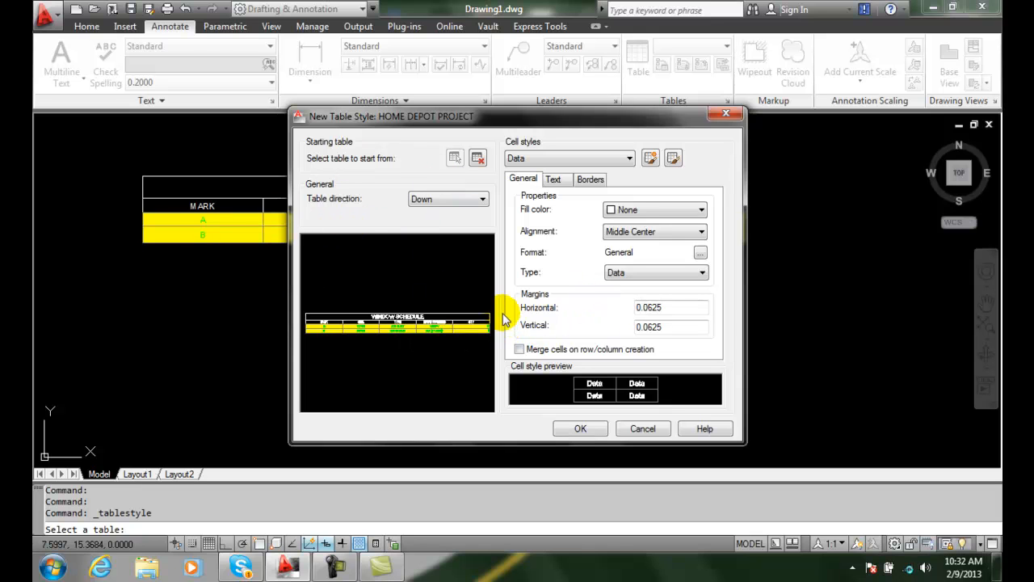
{"action": "mouse_move", "coordinate": [407, 326]}
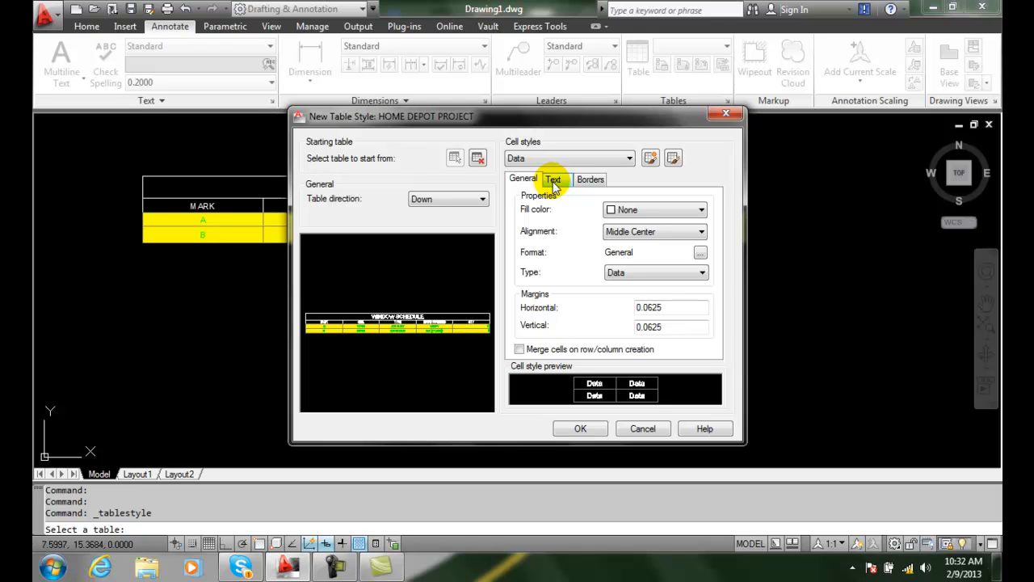
- Give the data cells a light grey (colour 254) fill
{"action": "left_click", "coordinate": [553, 178]}
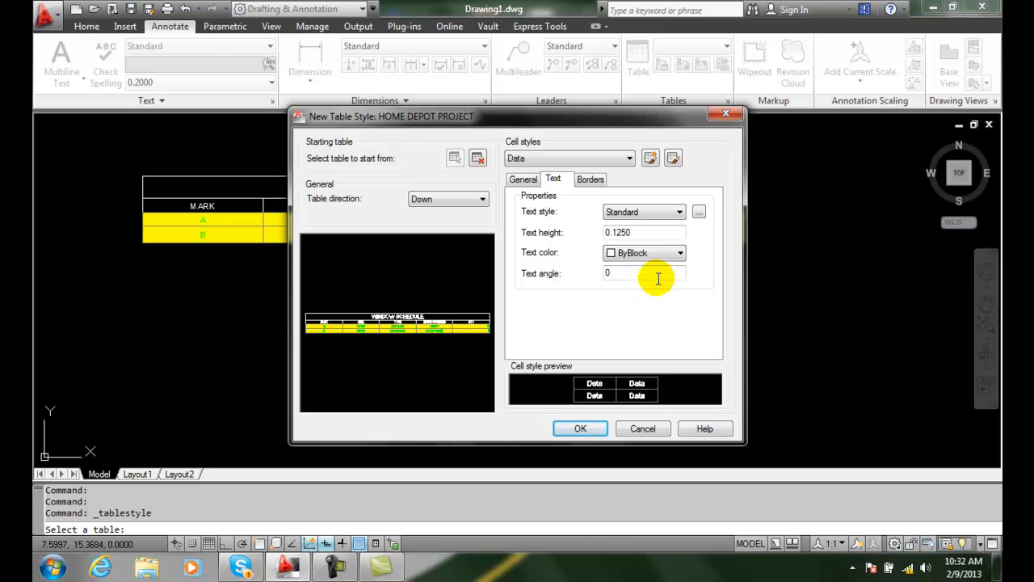
{"action": "mouse_move", "coordinate": [643, 252]}
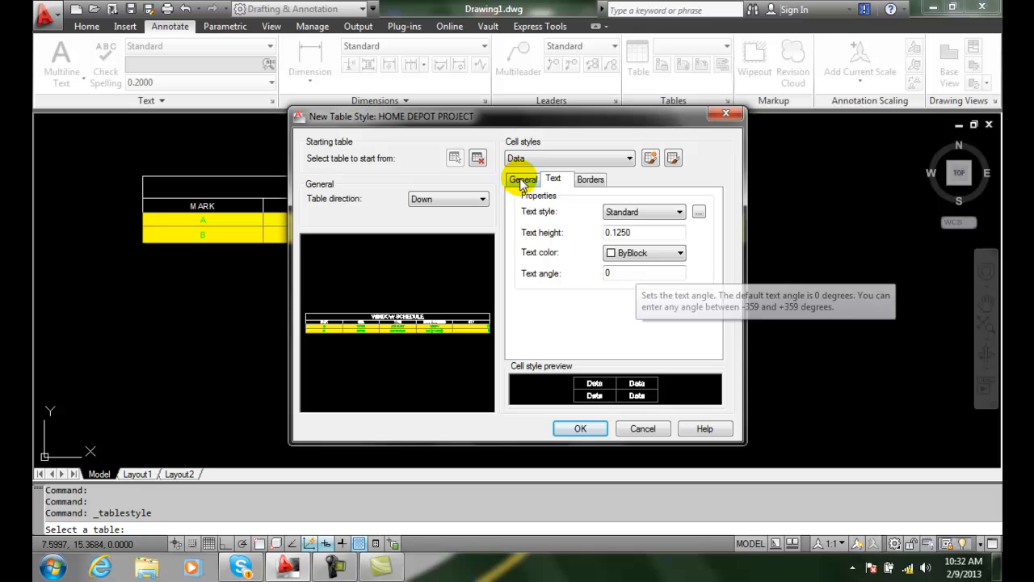
{"action": "left_click", "coordinate": [524, 178]}
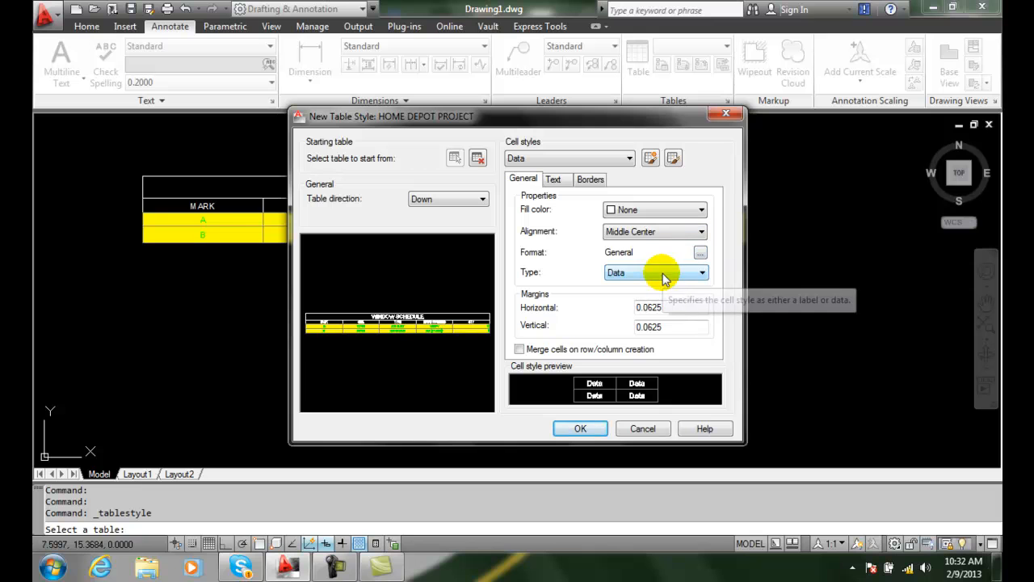
{"action": "mouse_move", "coordinate": [647, 256]}
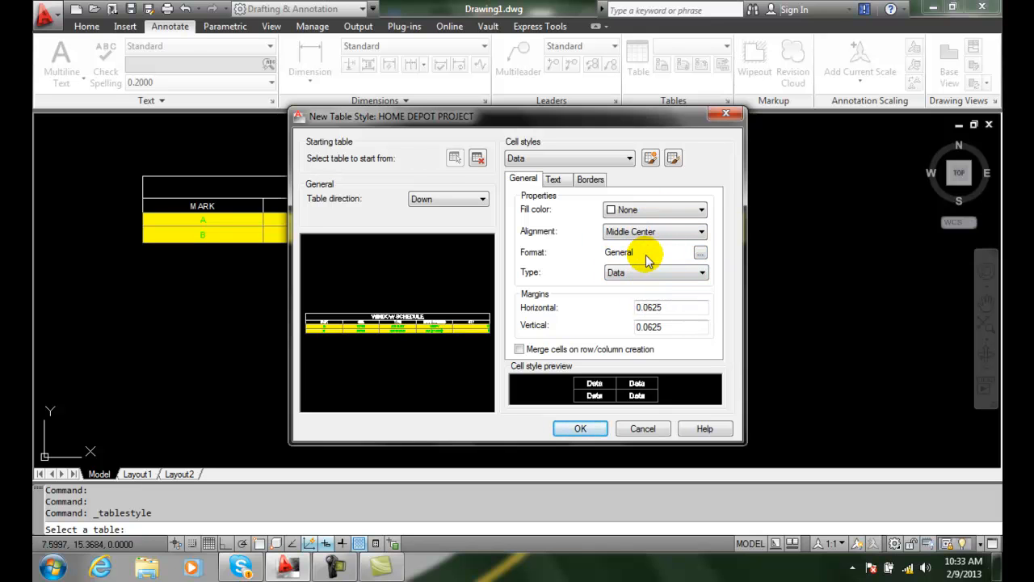
{"action": "left_click", "coordinate": [702, 210]}
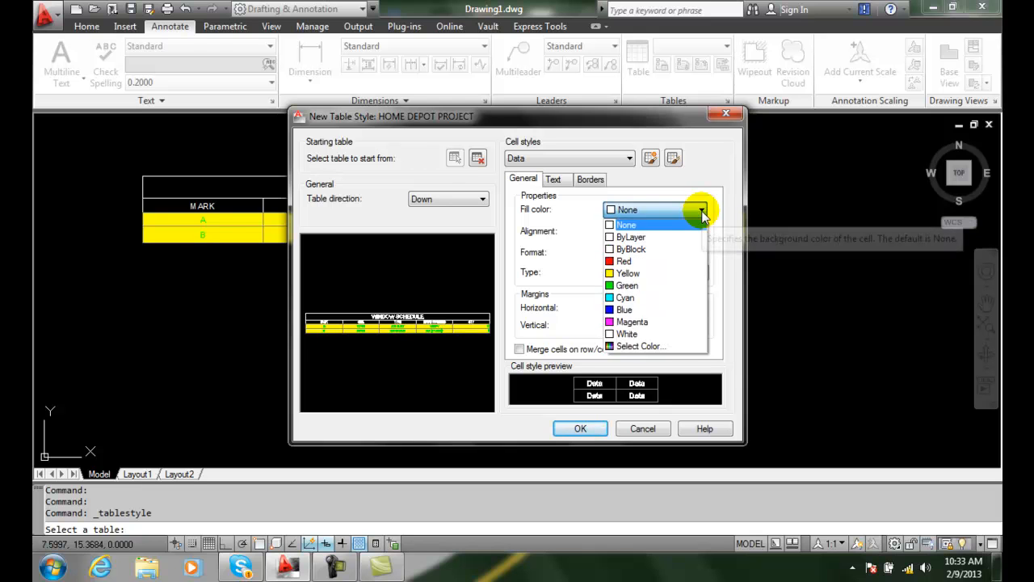
{"action": "mouse_move", "coordinate": [631, 345]}
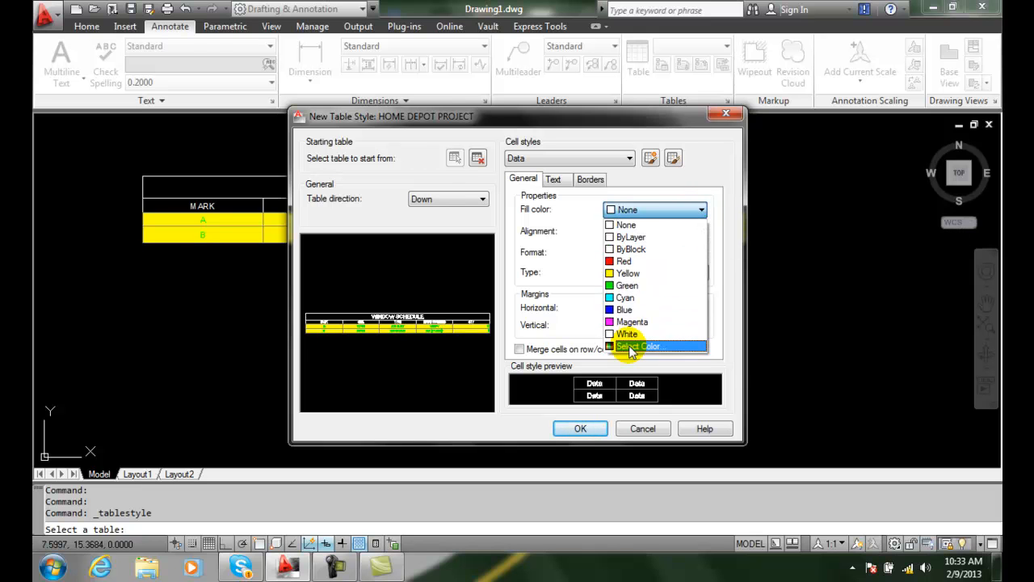
{"action": "left_click", "coordinate": [638, 346]}
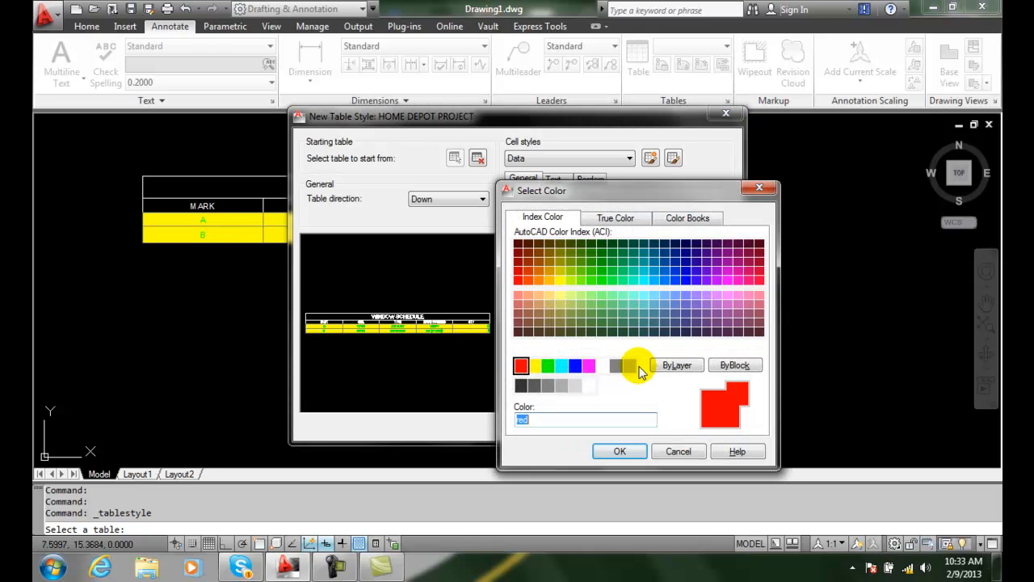
{"action": "left_click", "coordinate": [575, 385]}
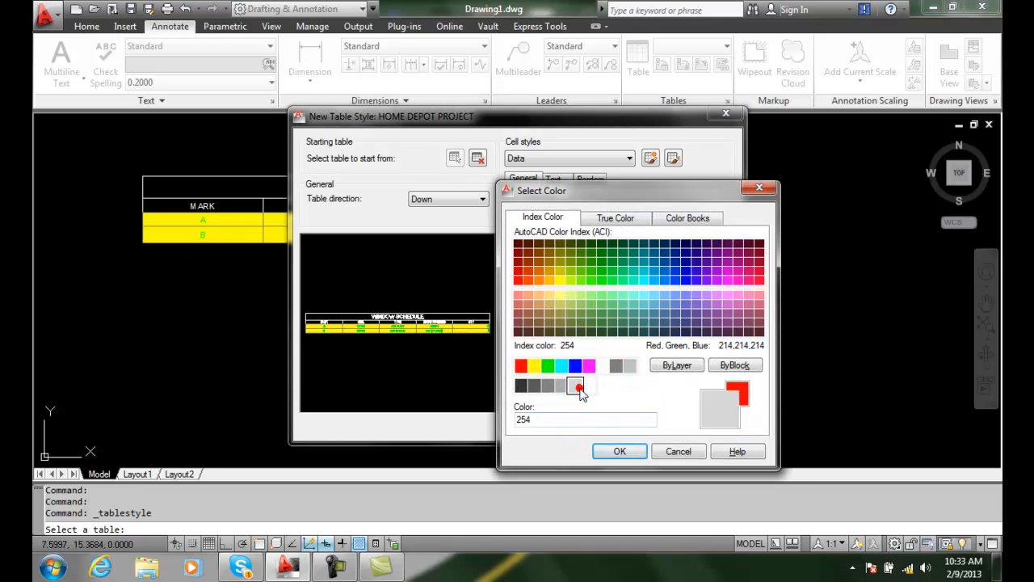
{"action": "left_click", "coordinate": [619, 451]}
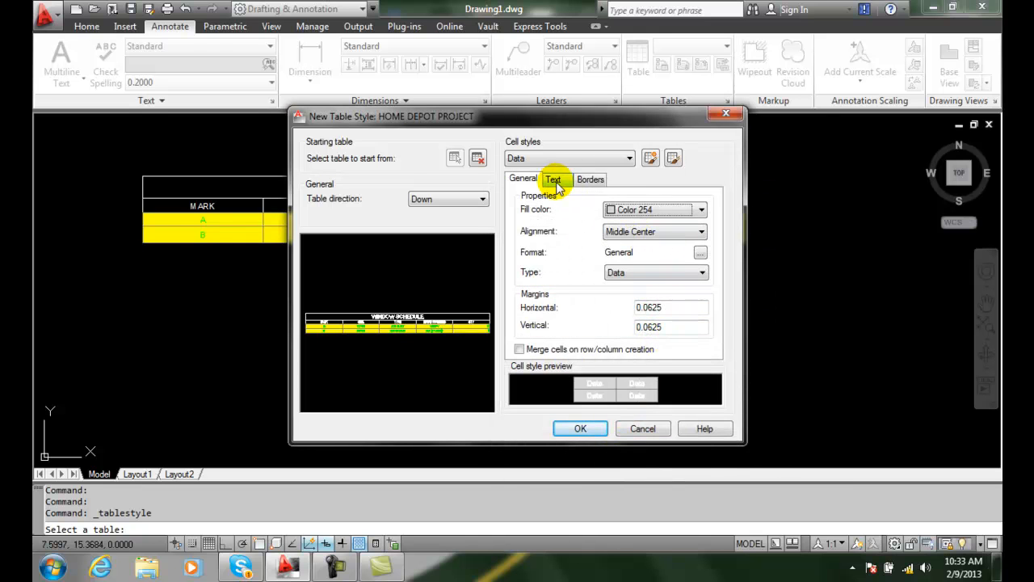
- Set the data-cell text colour to white and confirm the style
{"action": "left_click", "coordinate": [553, 178]}
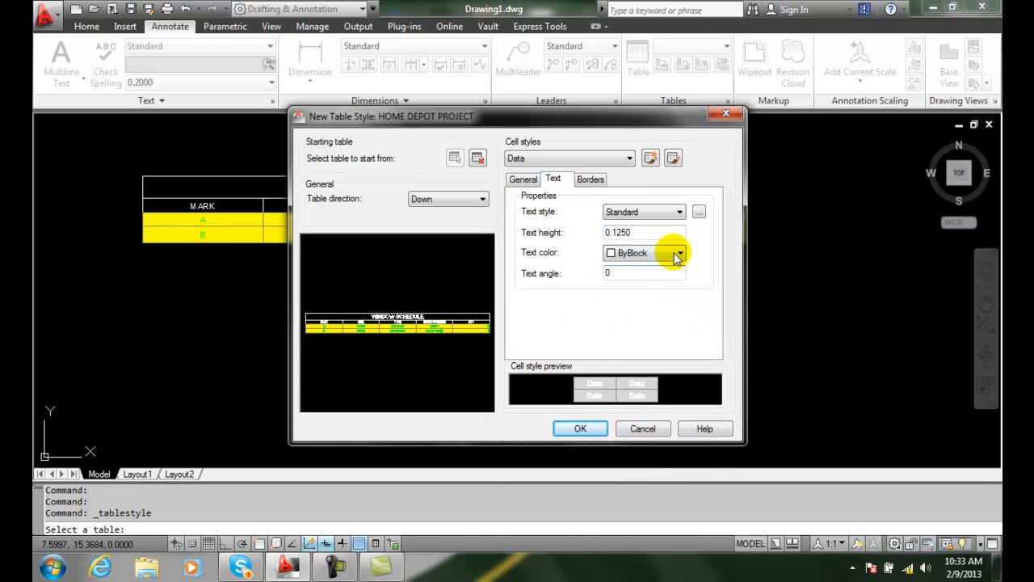
{"action": "left_click", "coordinate": [678, 252]}
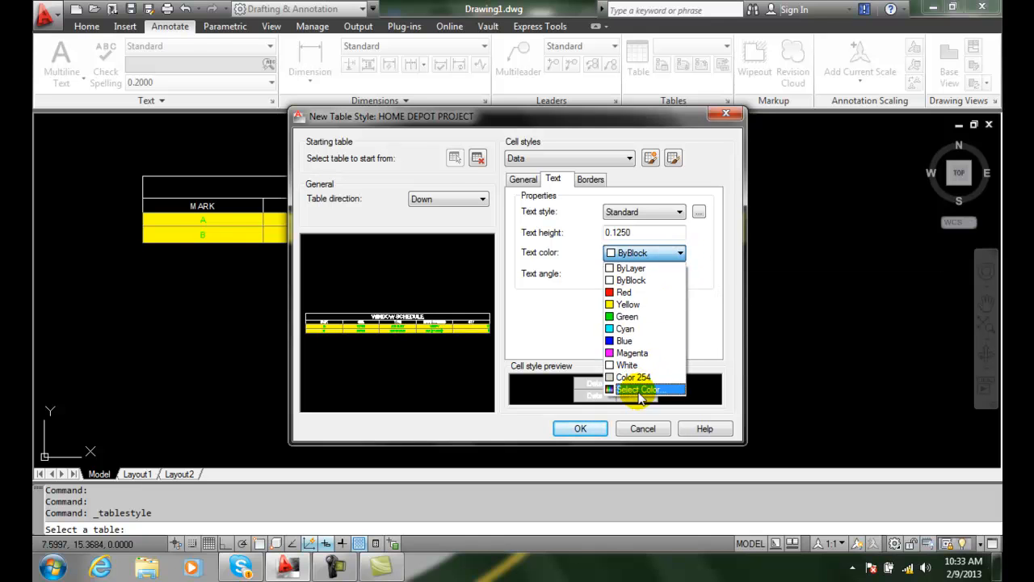
{"action": "left_click", "coordinate": [638, 390]}
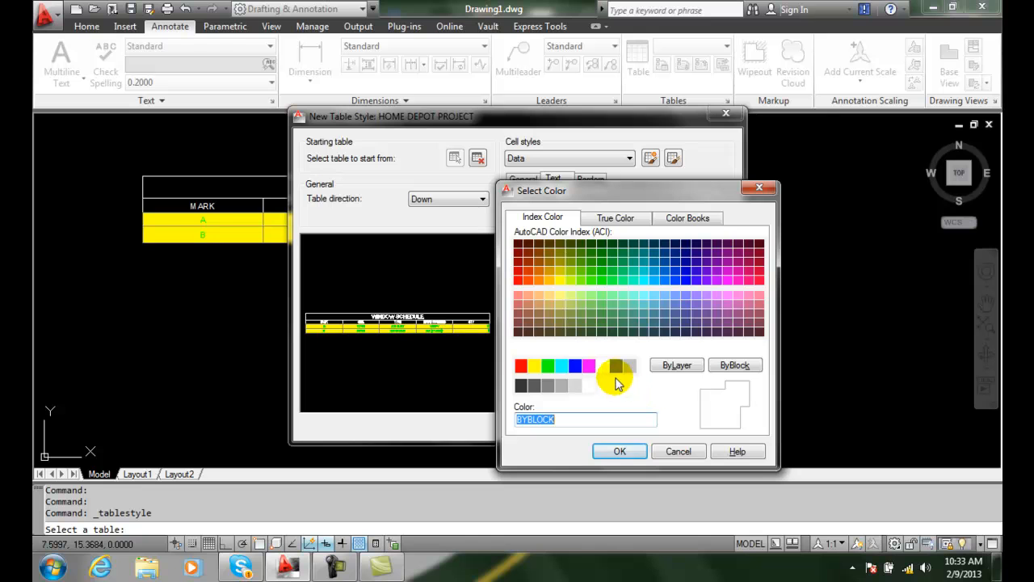
{"action": "left_click", "coordinate": [601, 365]}
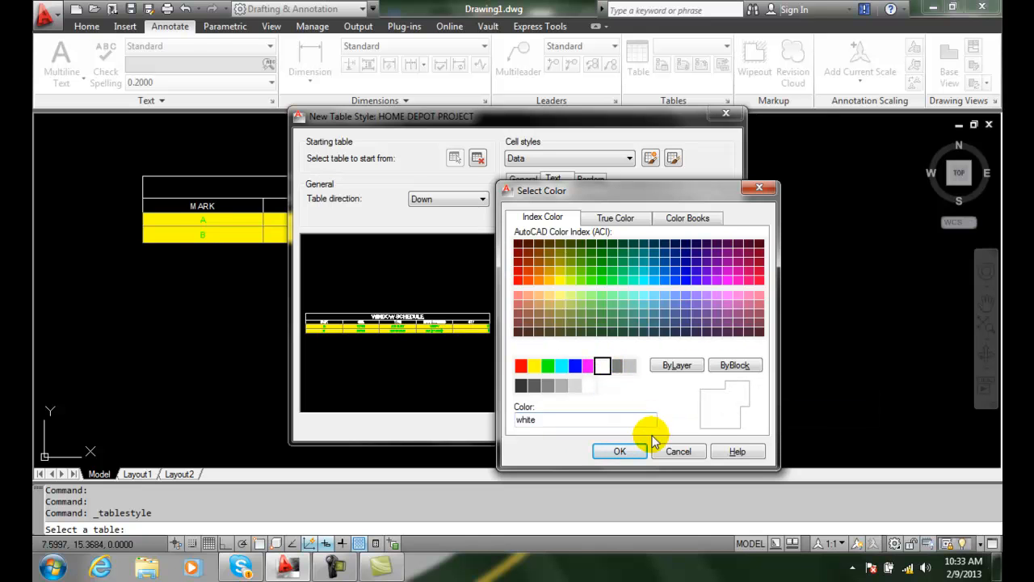
{"action": "left_click", "coordinate": [620, 451]}
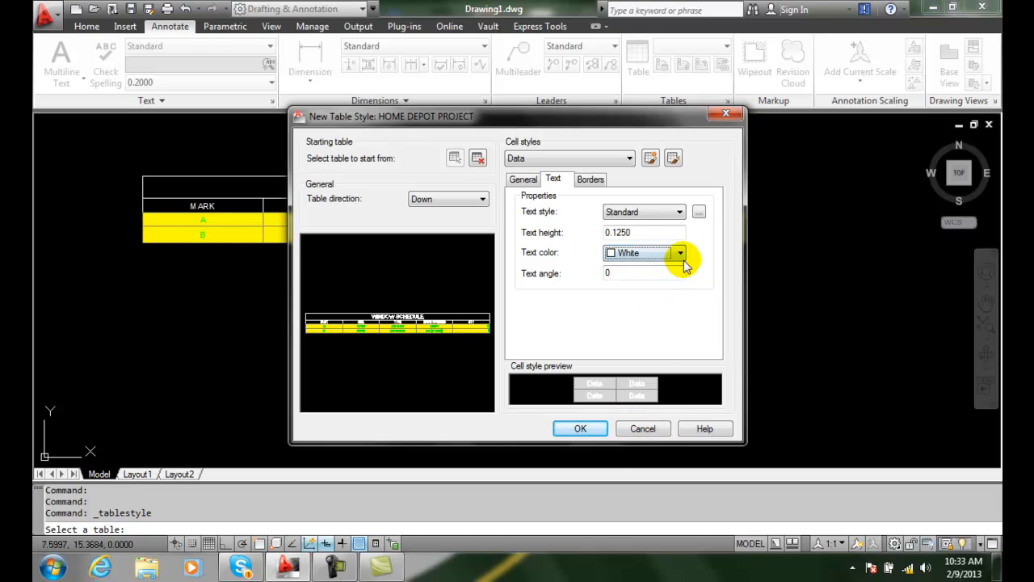
{"action": "left_click", "coordinate": [679, 252]}
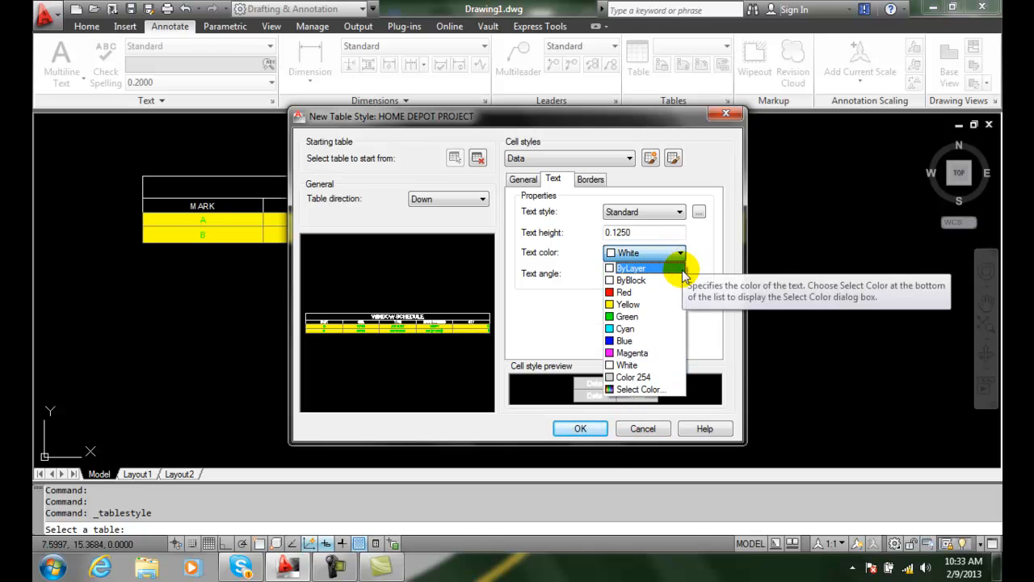
{"action": "left_click", "coordinate": [624, 291]}
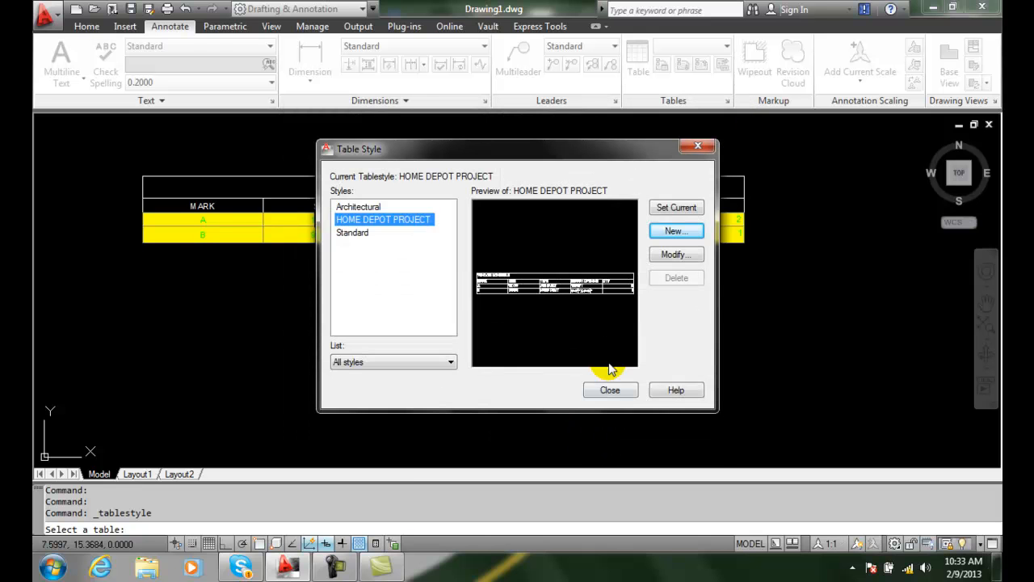
{"action": "mouse_move", "coordinate": [610, 389]}
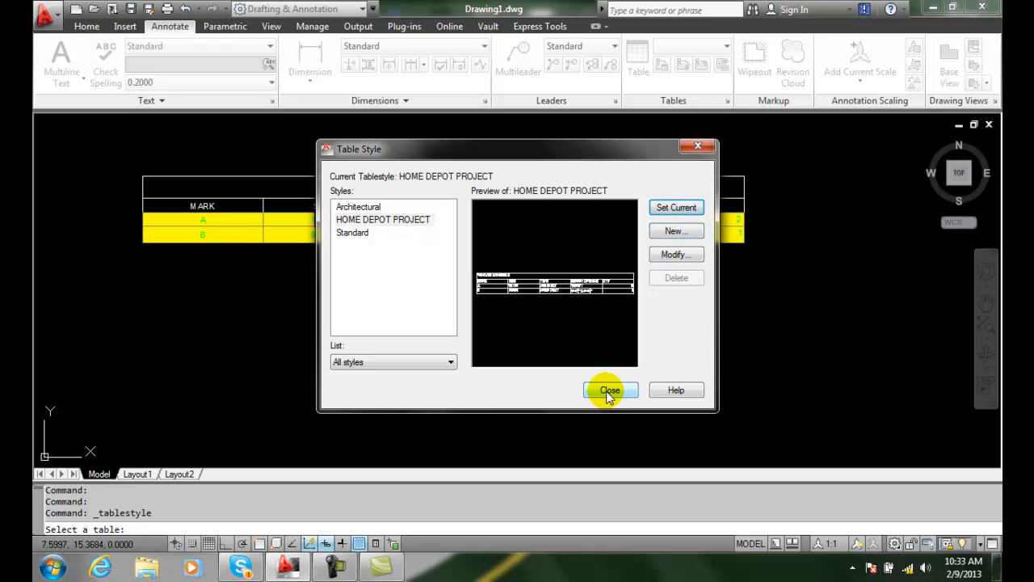
- Close the Table Style manager and confirm inserting a table with the HOME DEPOT PROJECT style
{"action": "left_click", "coordinate": [611, 390]}
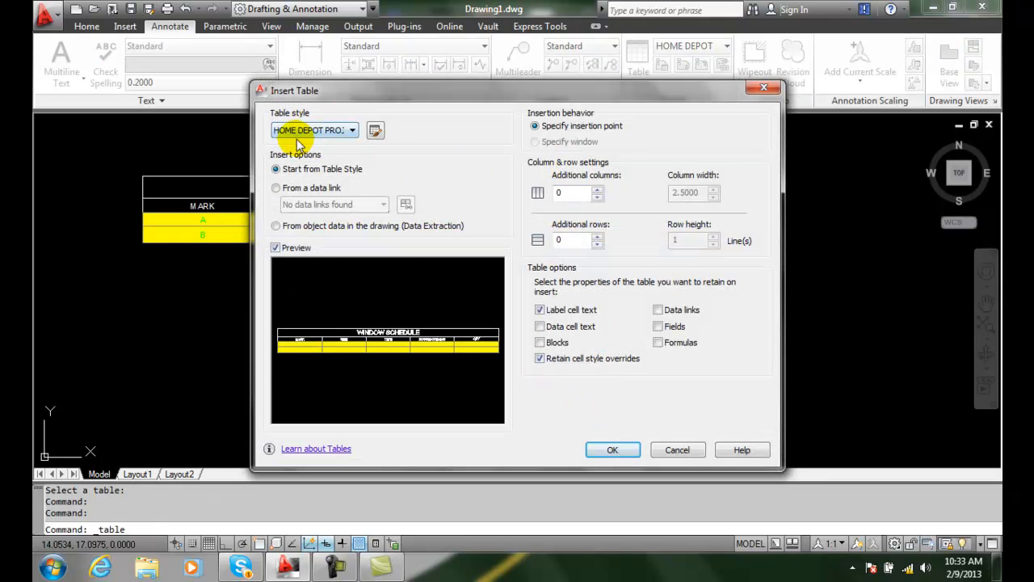
{"action": "mouse_move", "coordinate": [595, 378]}
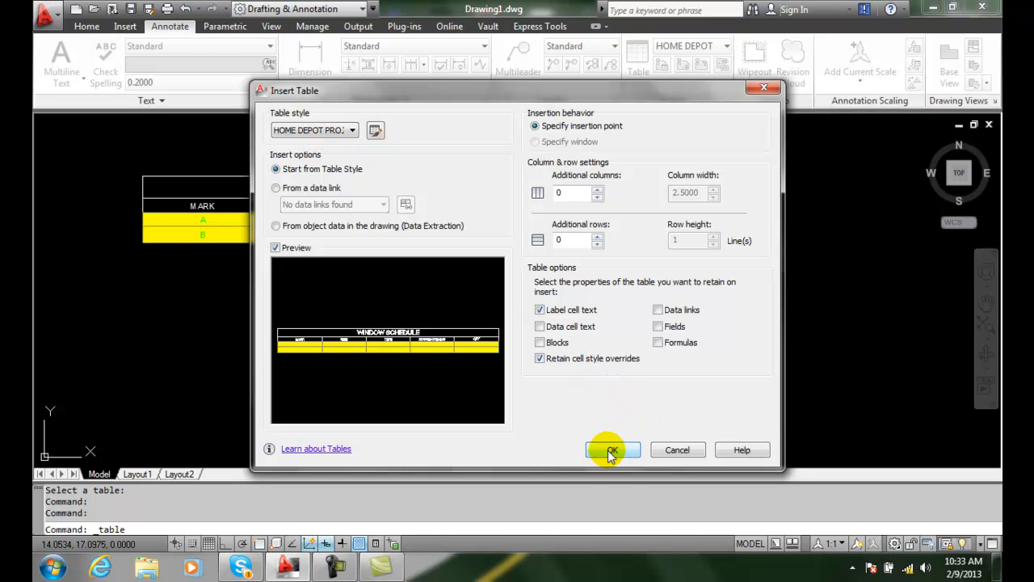
{"action": "left_click", "coordinate": [610, 450]}
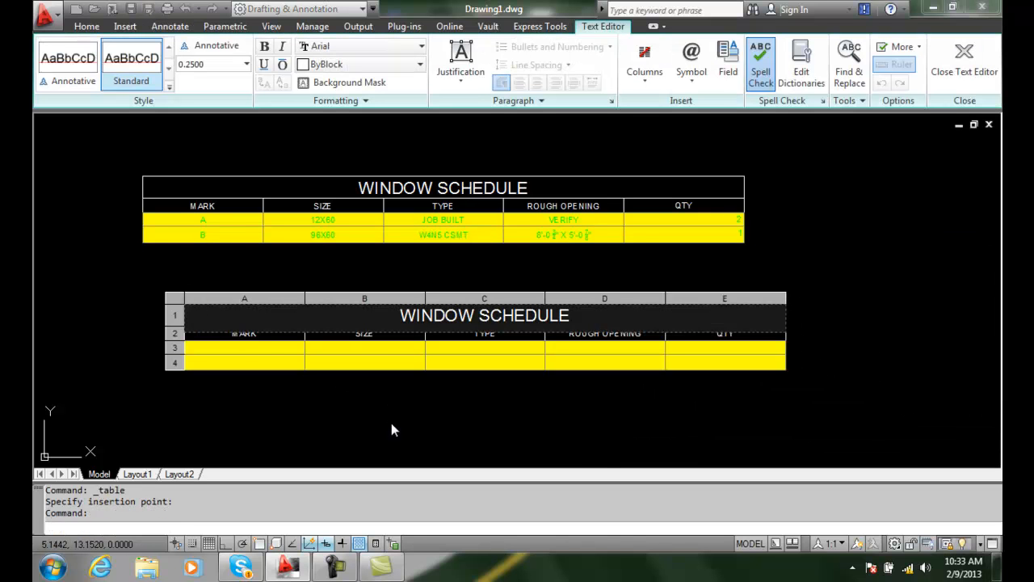
{"action": "mouse_move", "coordinate": [799, 355]}
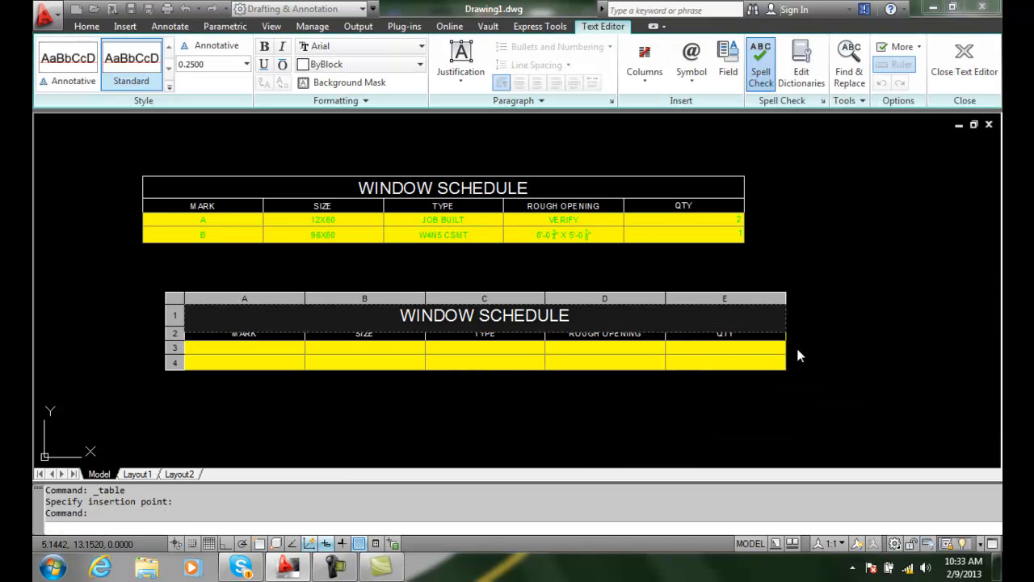
- Place the new WINDOW SCHEDULE table below the original and finish editing its title cell
{"action": "left_click", "coordinate": [246, 359]}
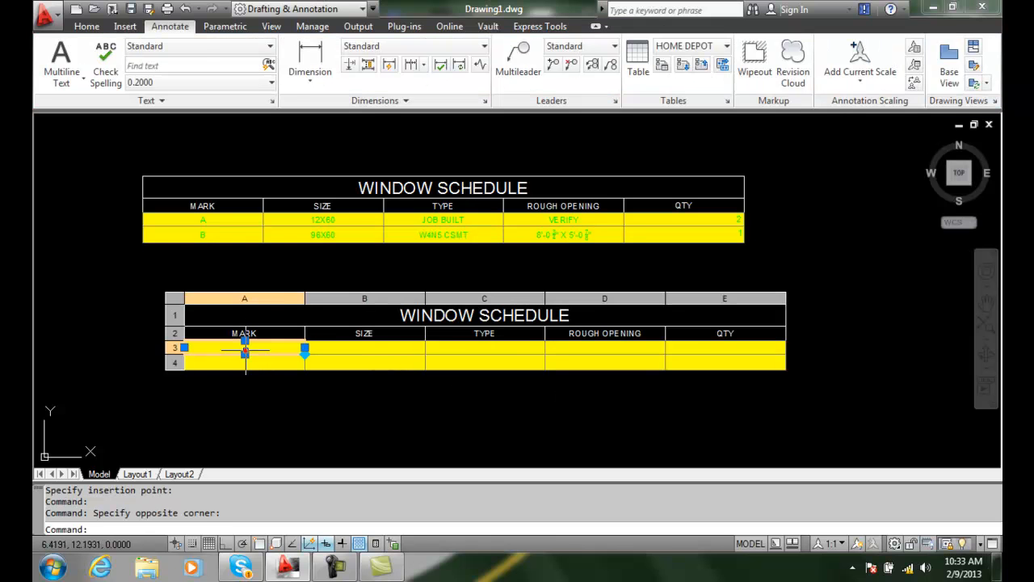
{"action": "double_click", "coordinate": [244, 347]}
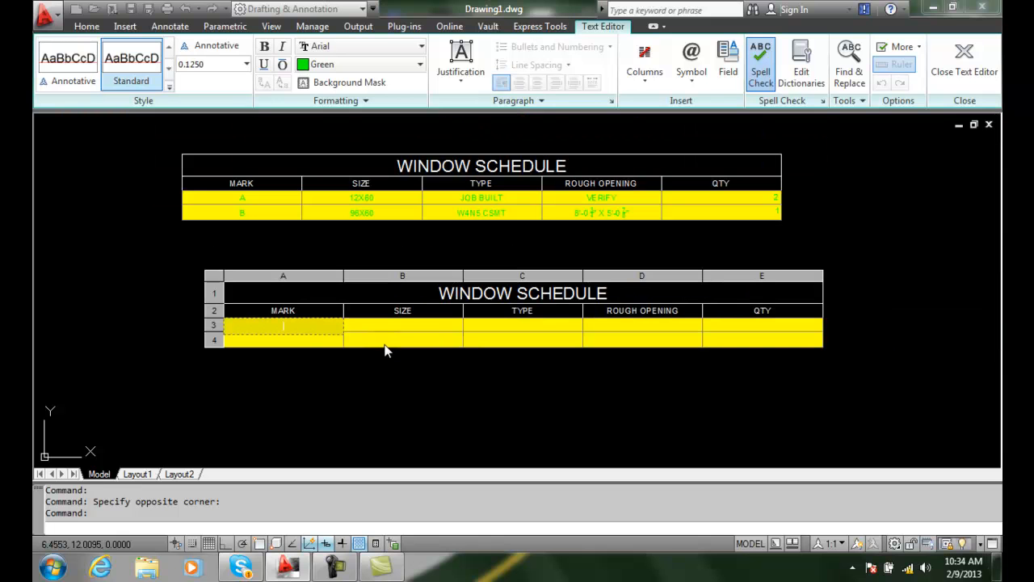
{"action": "left_click", "coordinate": [282, 325]}
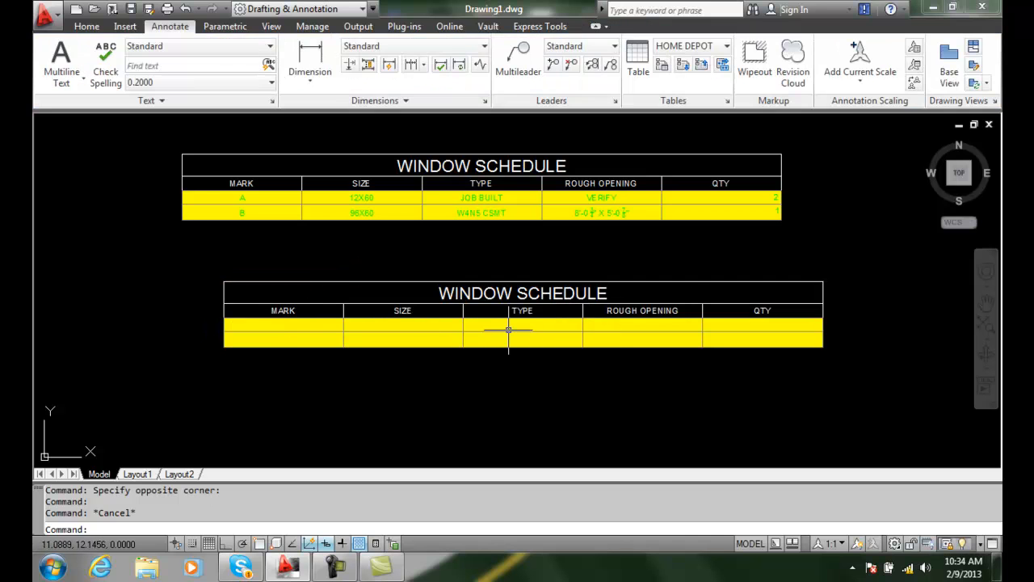
{"action": "mouse_move", "coordinate": [588, 359]}
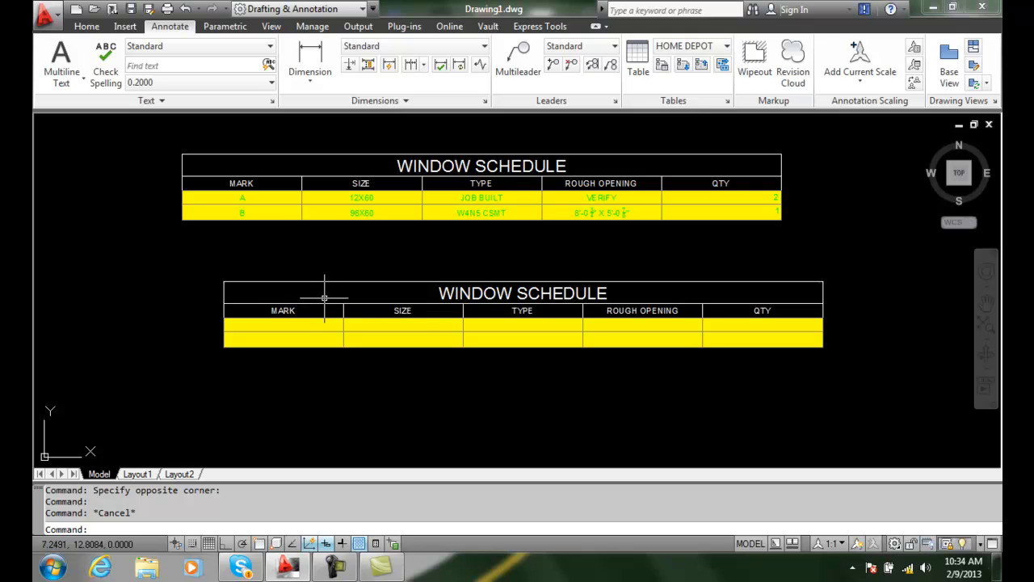
{"action": "mouse_move", "coordinate": [330, 337]}
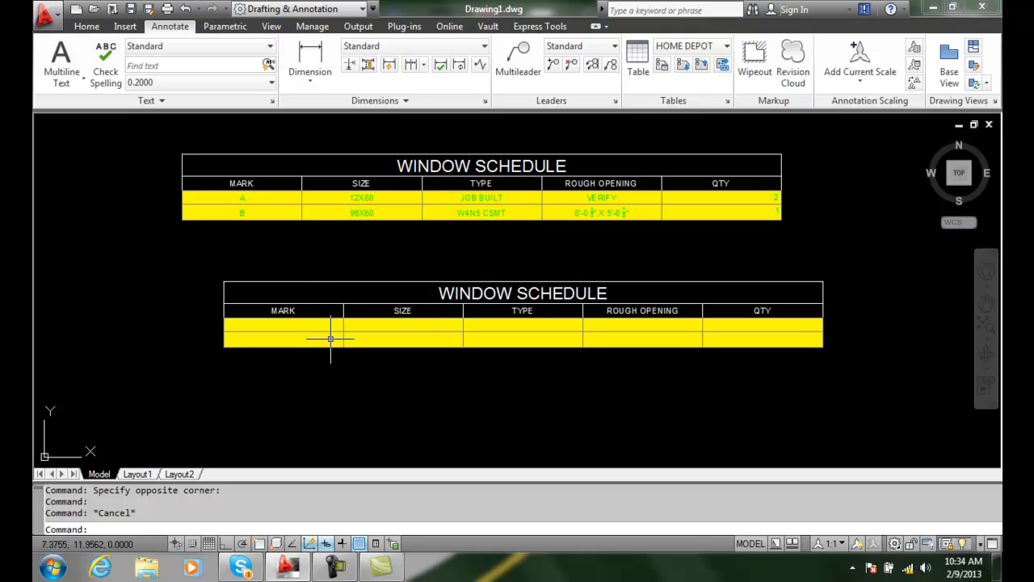
{"action": "mouse_move", "coordinate": [532, 229]}
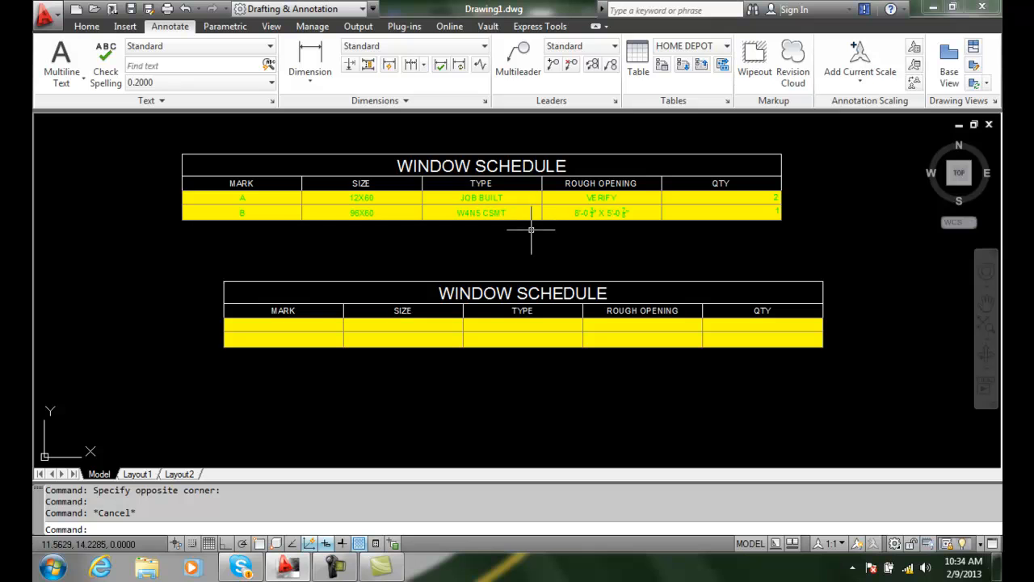
{"action": "mouse_move", "coordinate": [610, 317]}
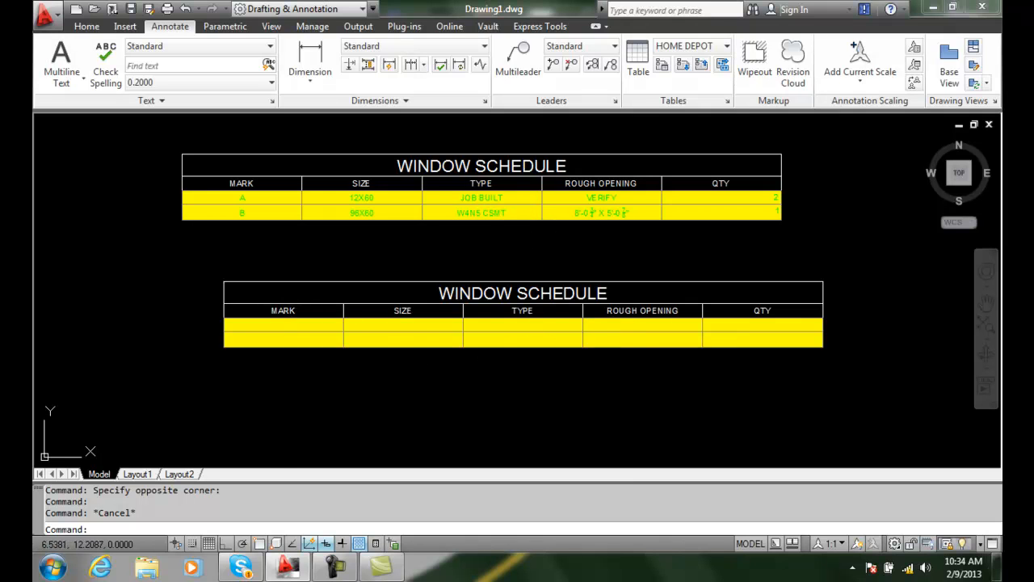
{"action": "mouse_move", "coordinate": [660, 310]}
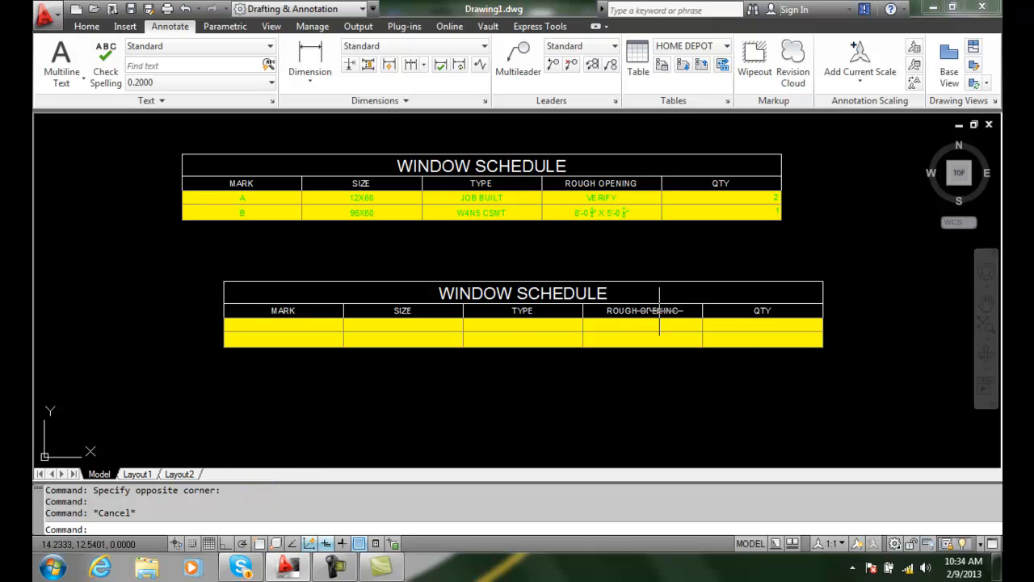
{"action": "mouse_move", "coordinate": [740, 307]}
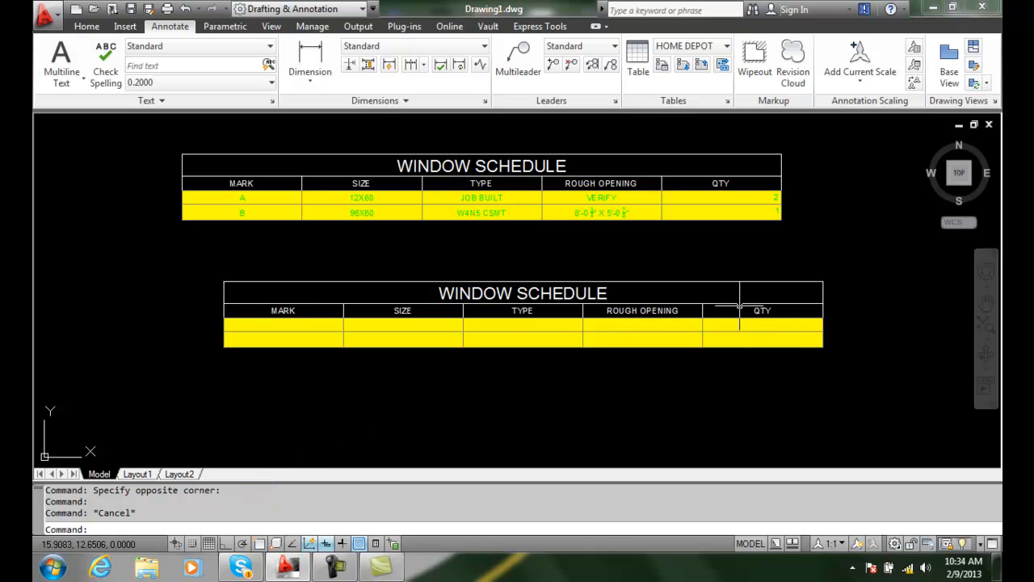
{"action": "mouse_move", "coordinate": [633, 375]}
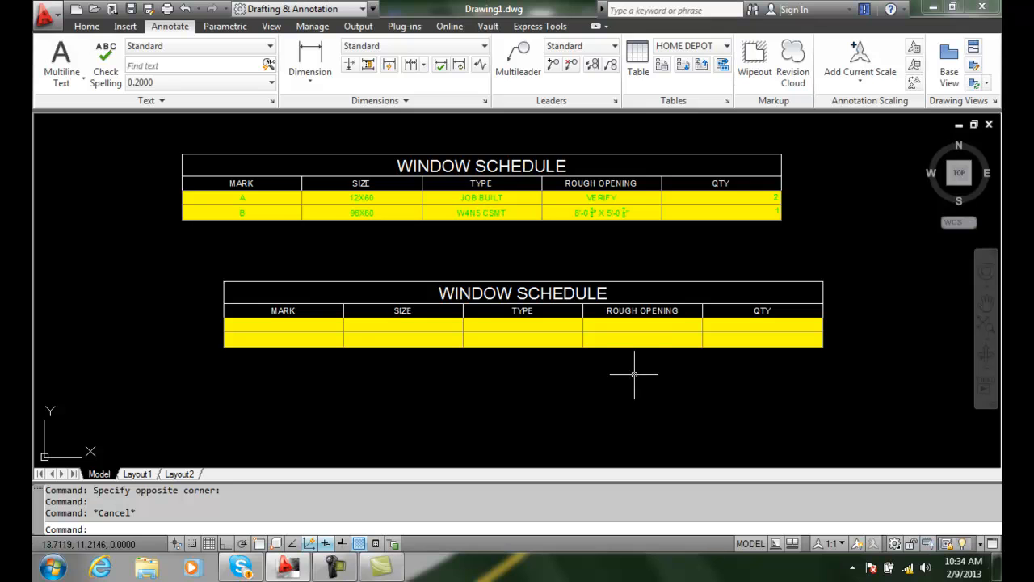
{"action": "mouse_move", "coordinate": [275, 411]}
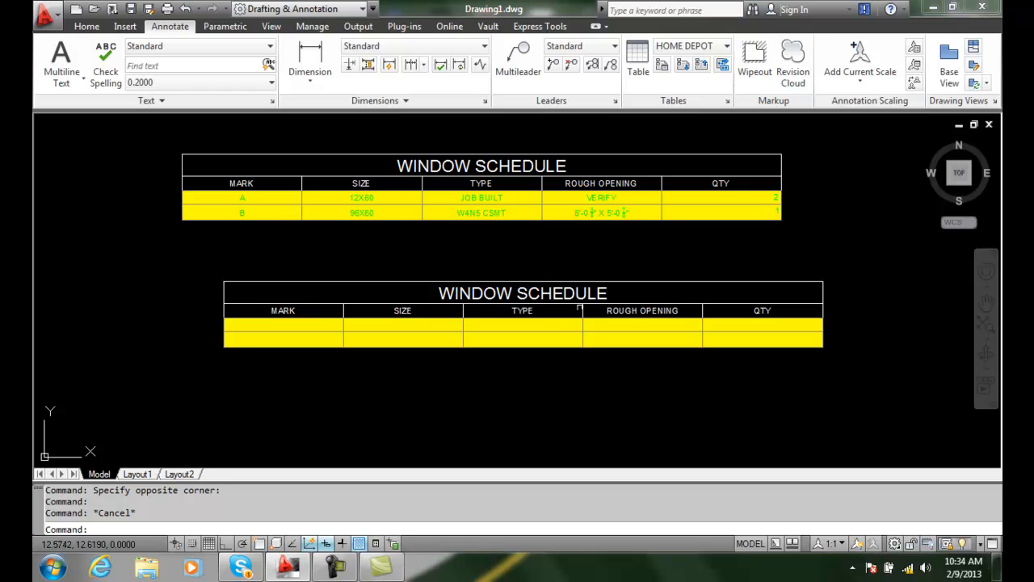
{"action": "mouse_move", "coordinate": [566, 307]}
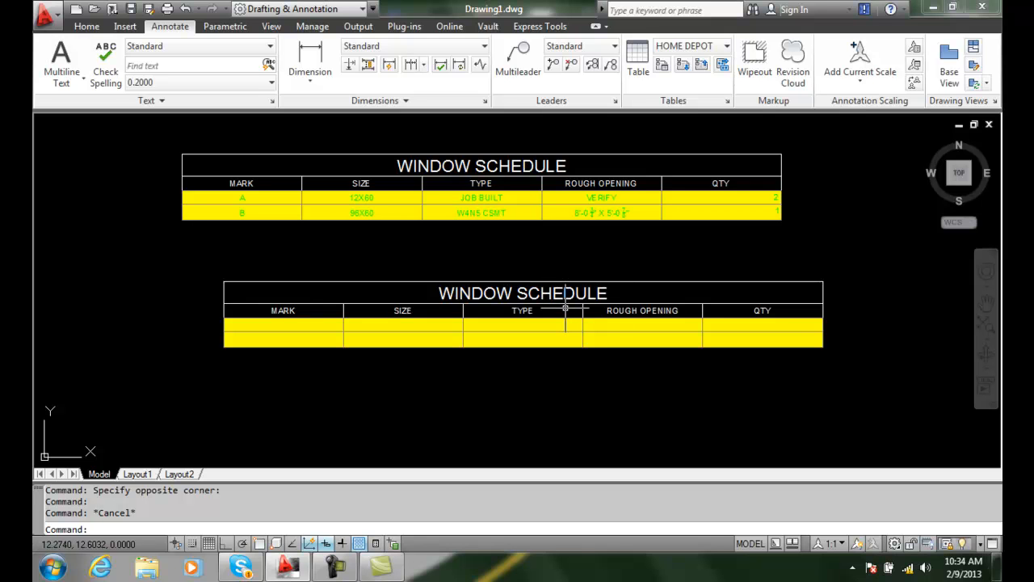